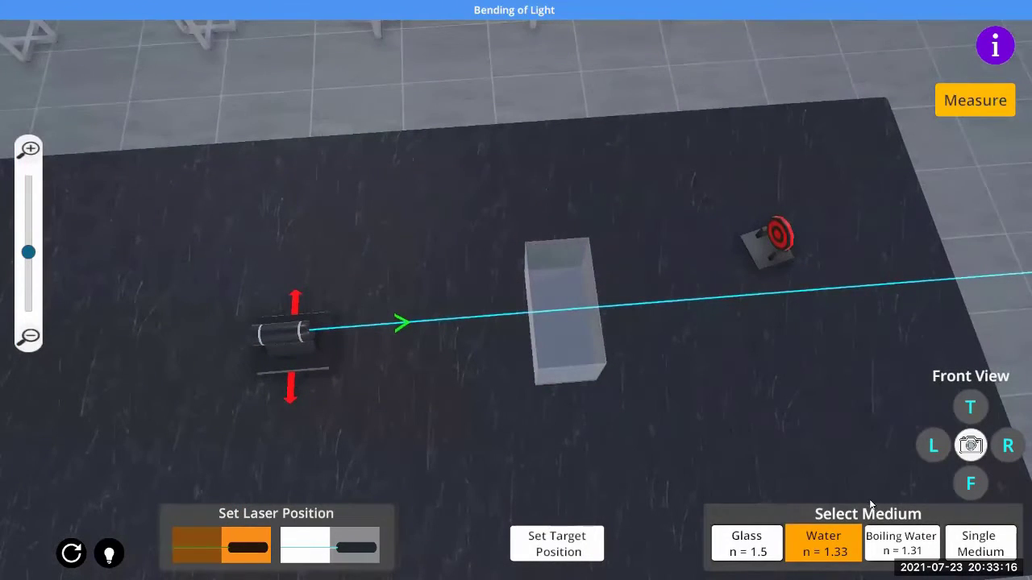
Make the block glass and view the setup from above for aiming the laser
click(745, 543)
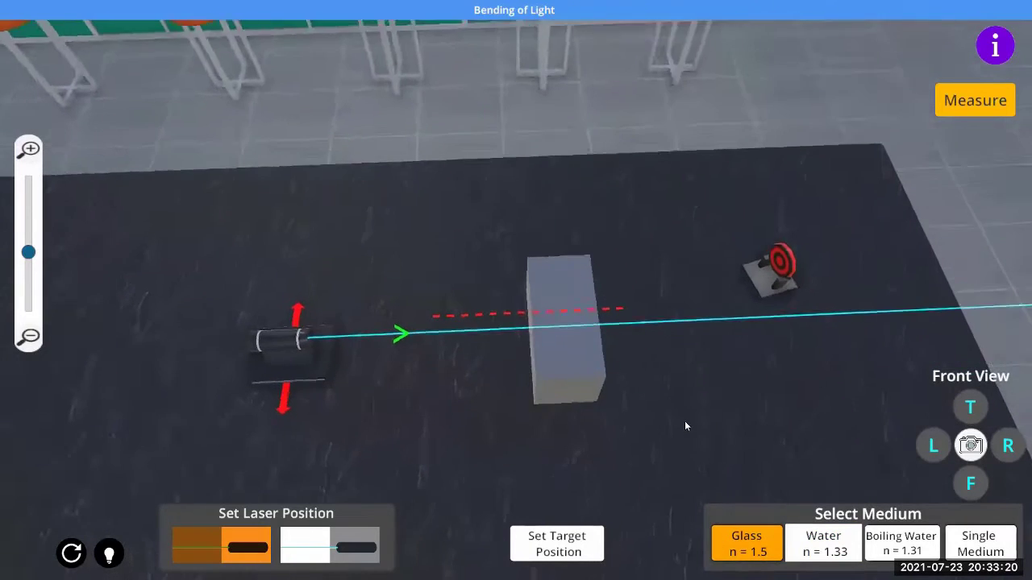
click(971, 407)
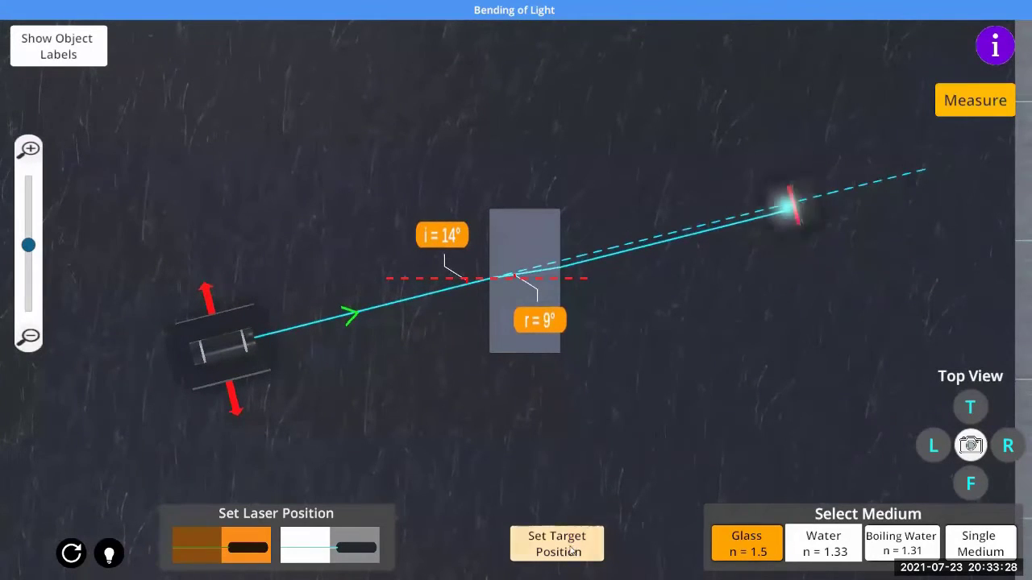
Move the target onto the beam refracted at 25° with incidence at 40°
click(556, 544)
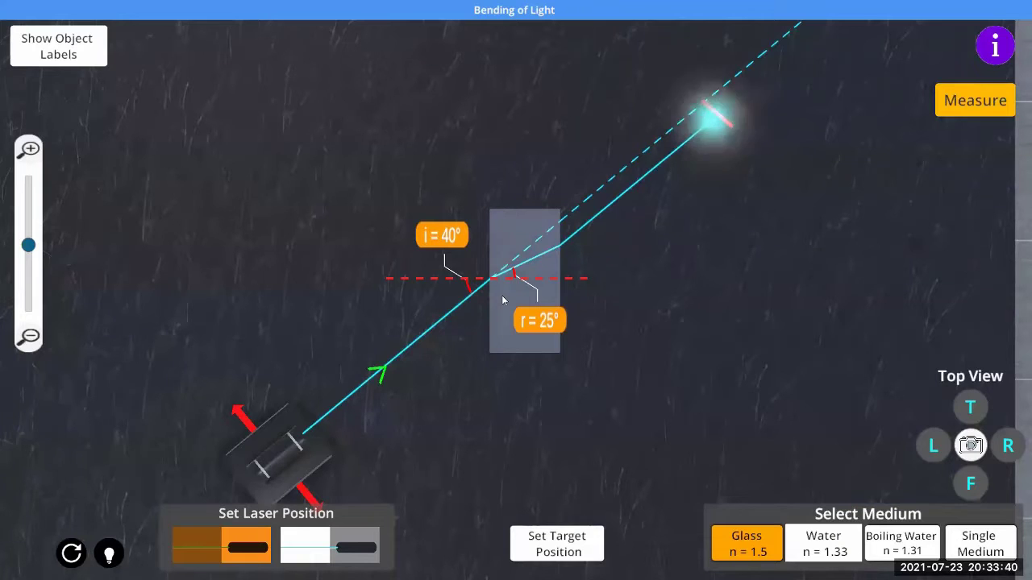
mouse_move(822, 548)
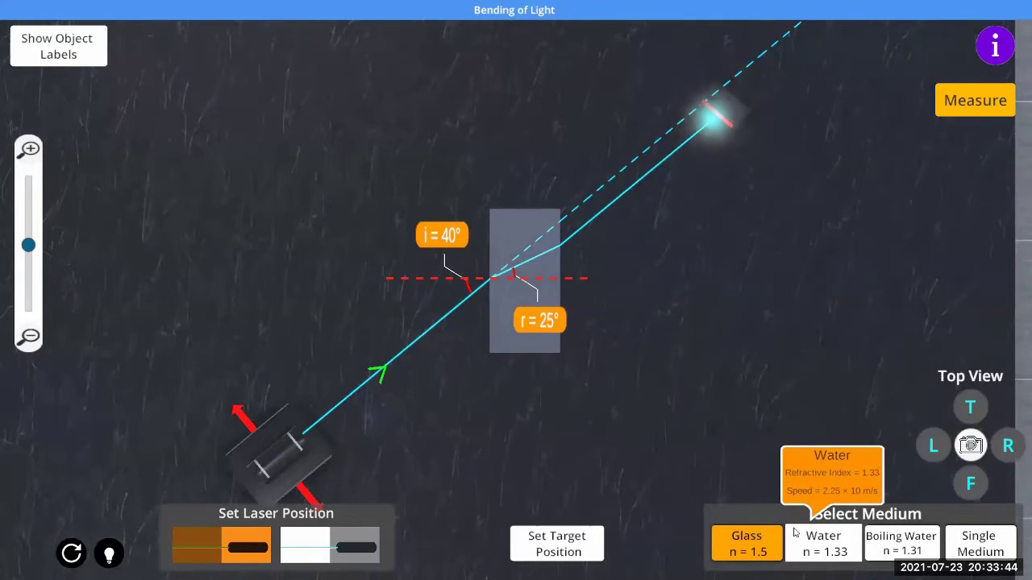
Switch the tank to boiling water, then remove it for a single medium, viewed from above
click(971, 483)
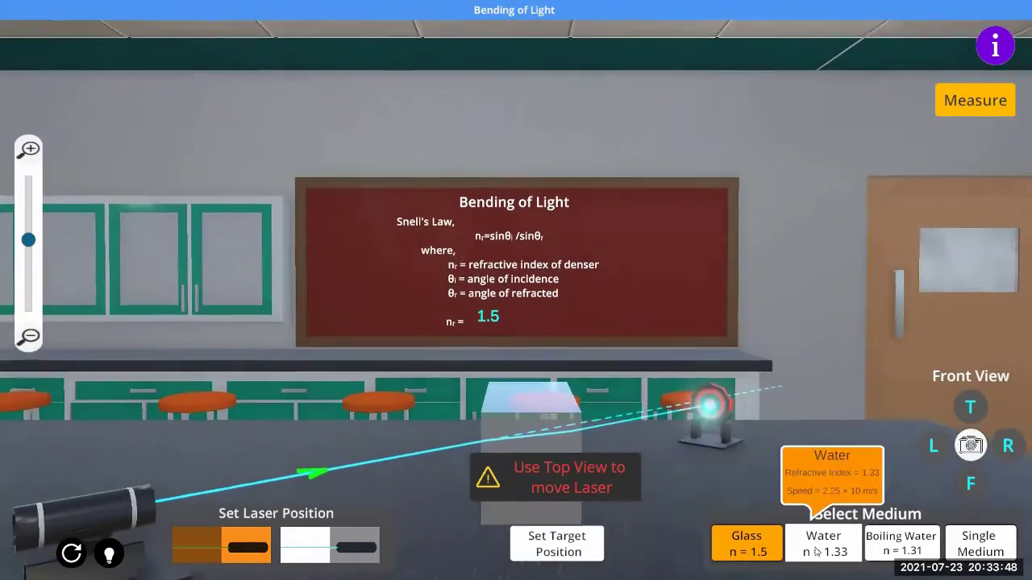
click(900, 543)
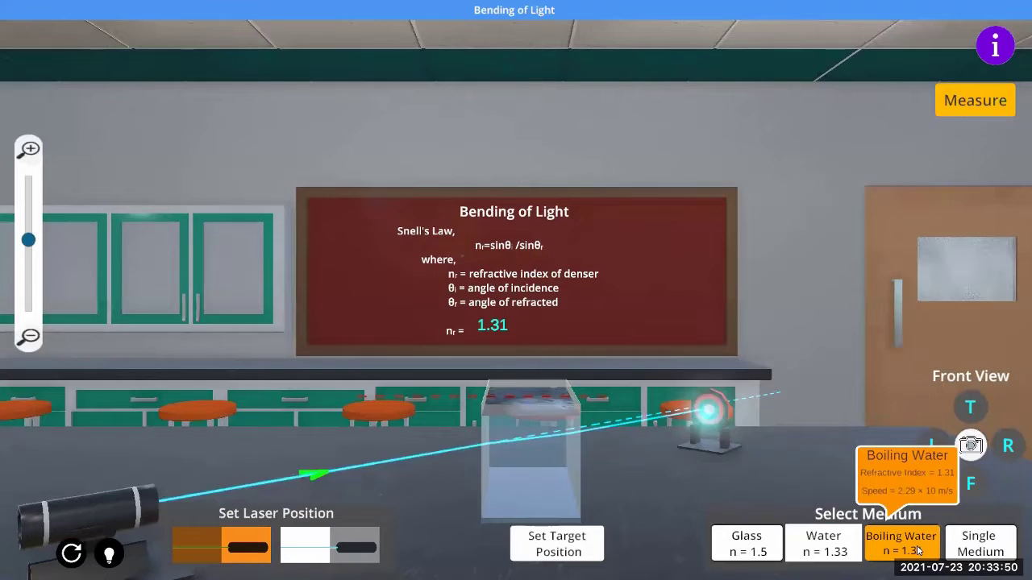
mouse_move(978, 543)
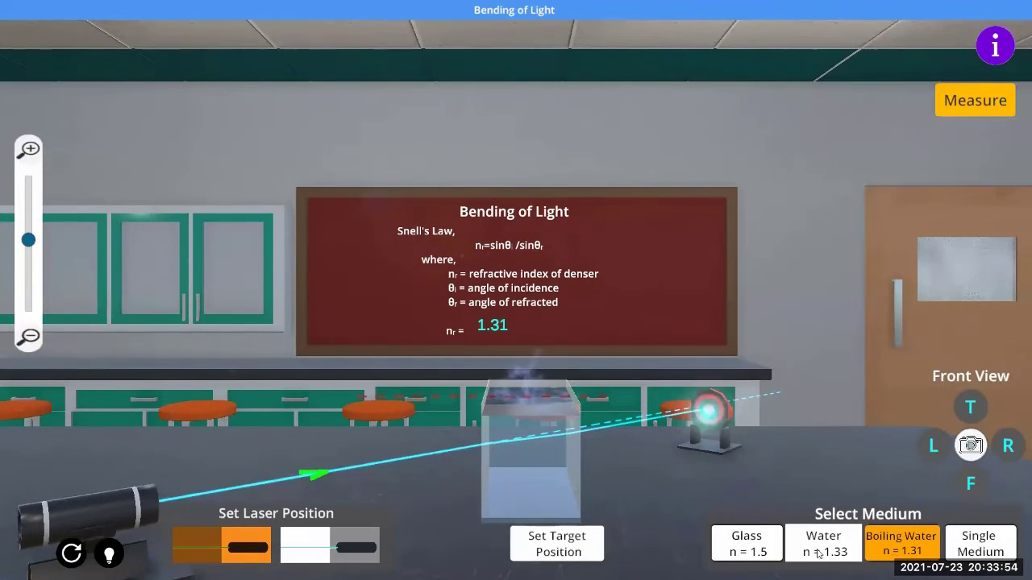
click(979, 543)
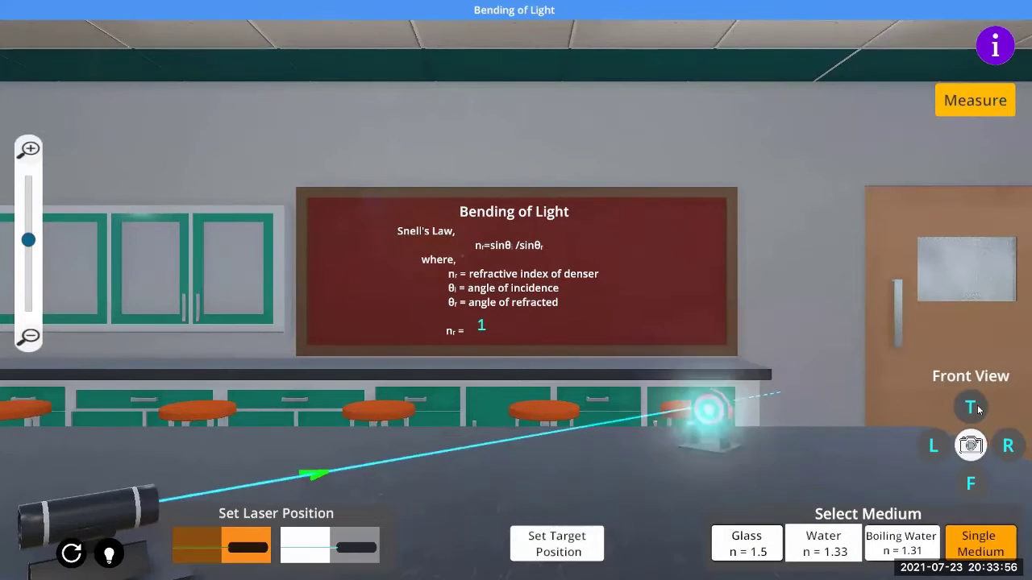
click(970, 407)
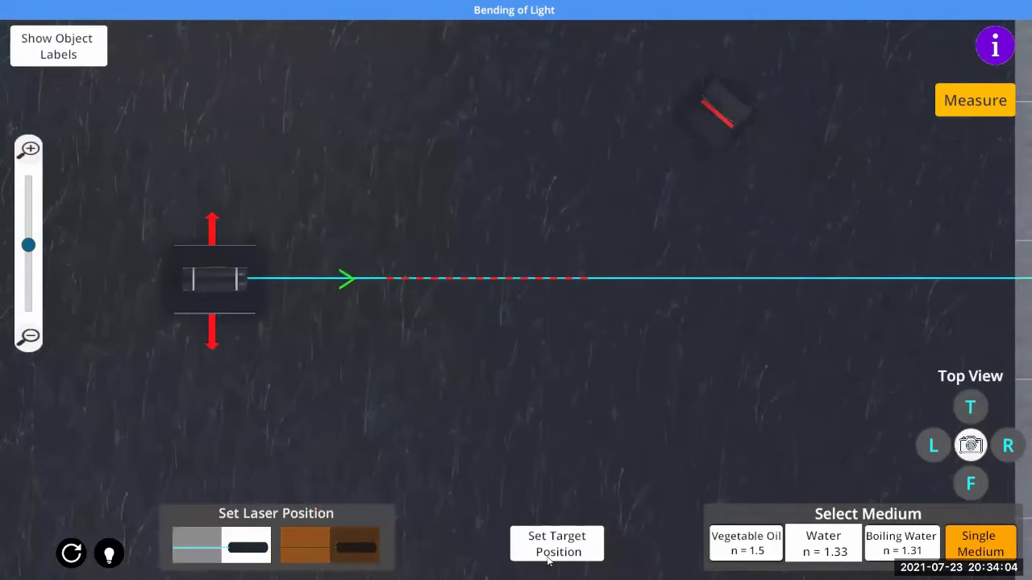
Surround the laser with vegetable oil and view from above to aim at 23°
click(744, 544)
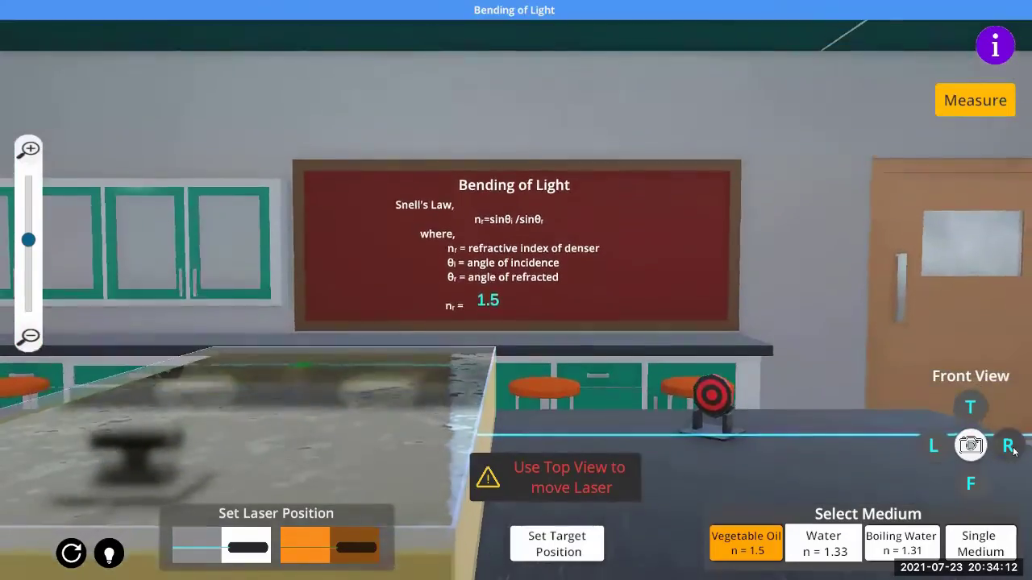
click(1008, 445)
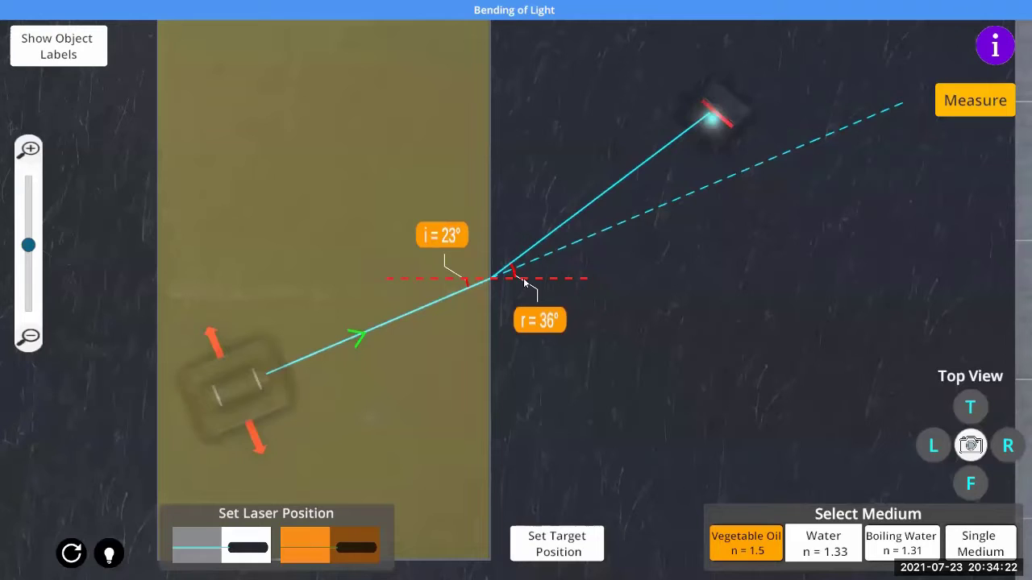
mouse_move(462, 261)
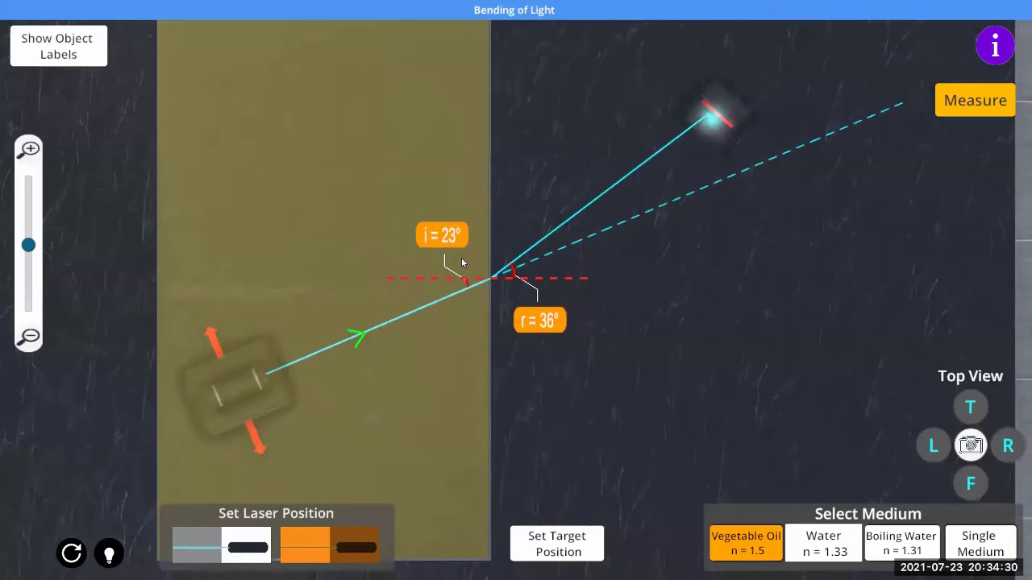
mouse_move(709, 244)
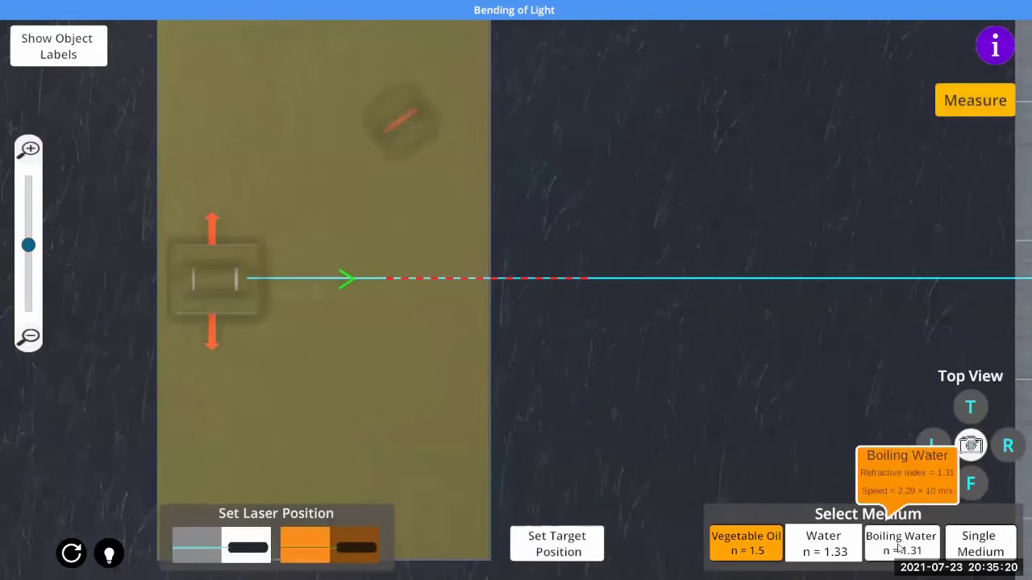
Change the laser's surrounding medium to boiling water
click(900, 543)
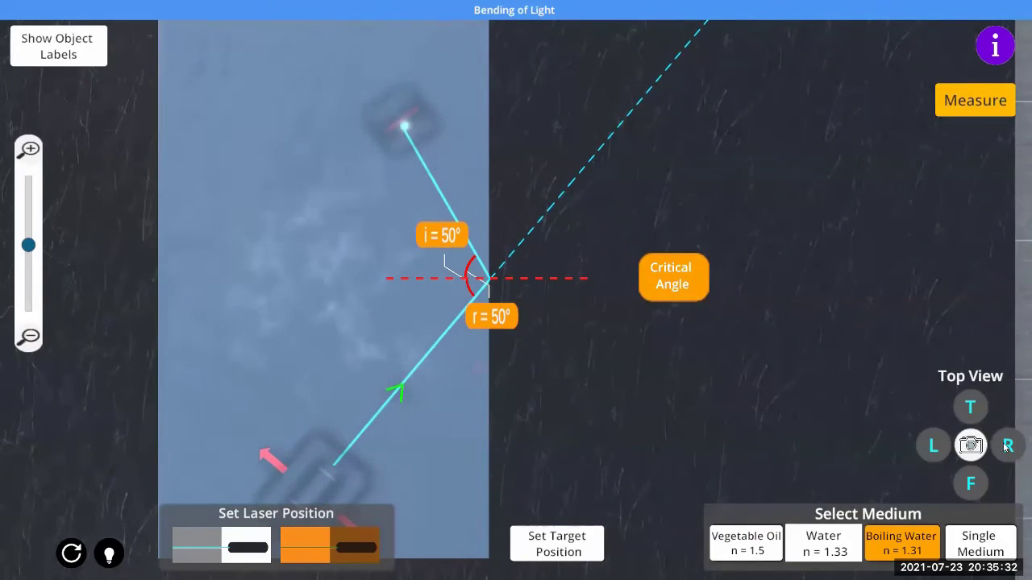
View the critical-angle reflection from the right side
click(1007, 445)
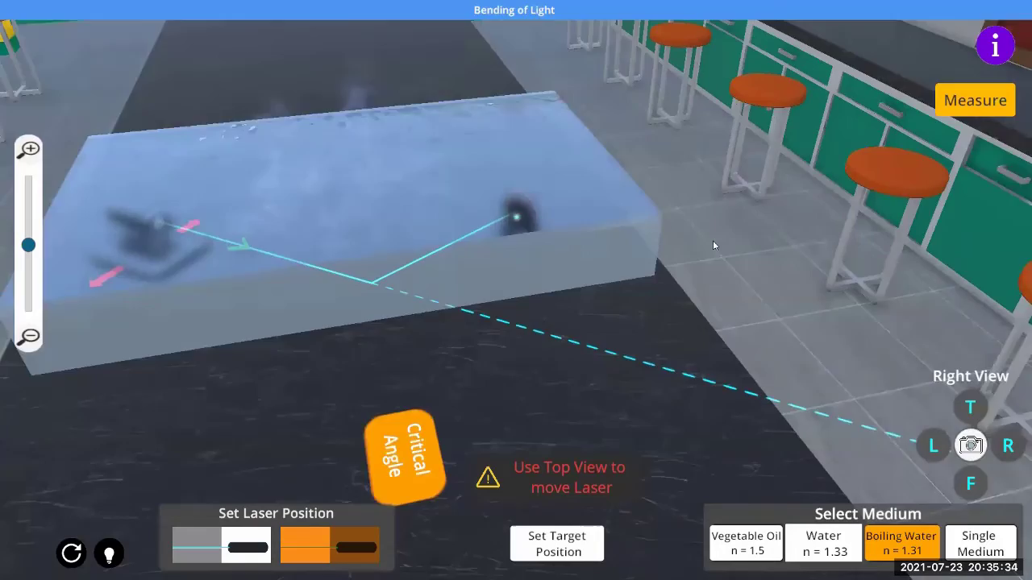